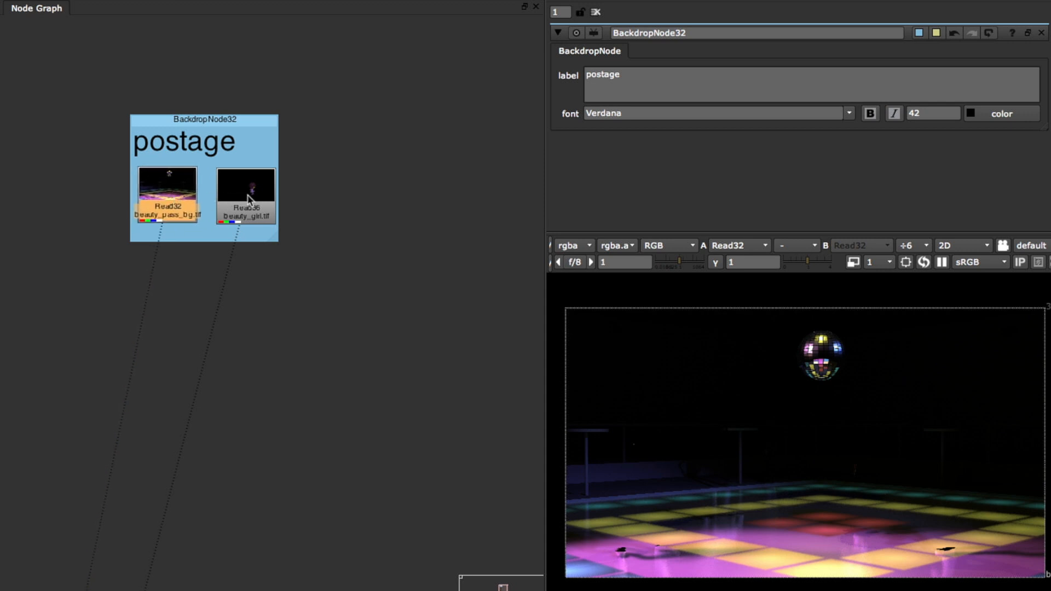
- Deselect all nodes by clicking empty space in the Node Graph
click(246, 194)
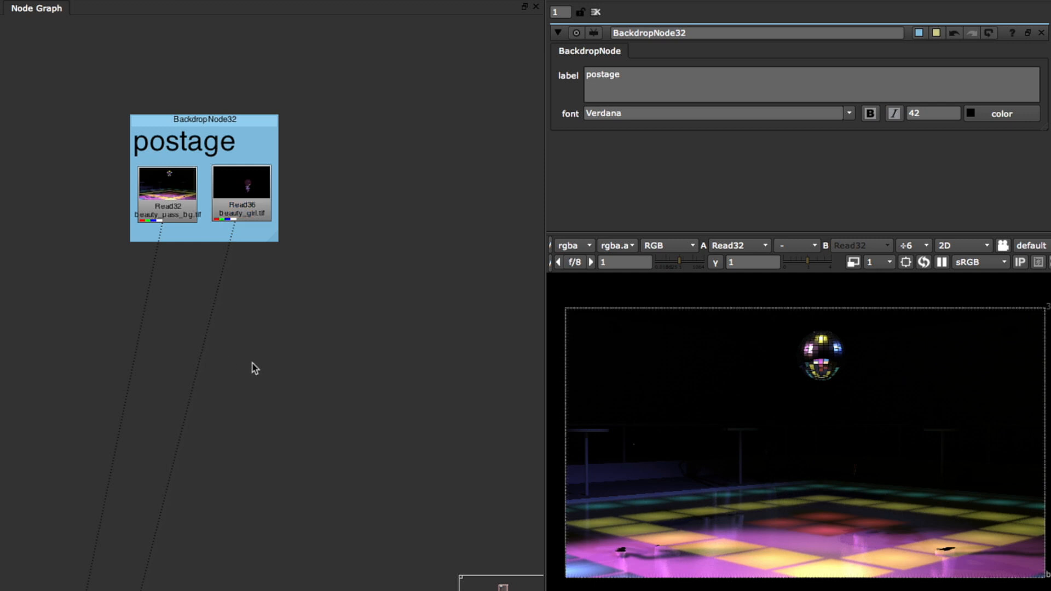
mouse_move(213, 188)
text(postage)
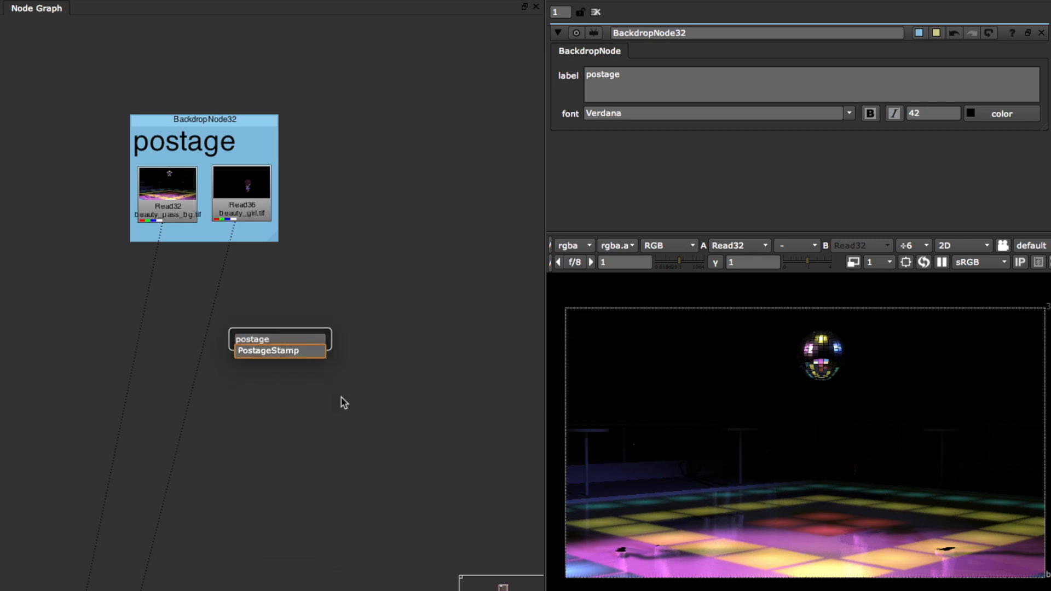
- Create a PostageStamp node and connect its input to the background Read32
click(268, 351)
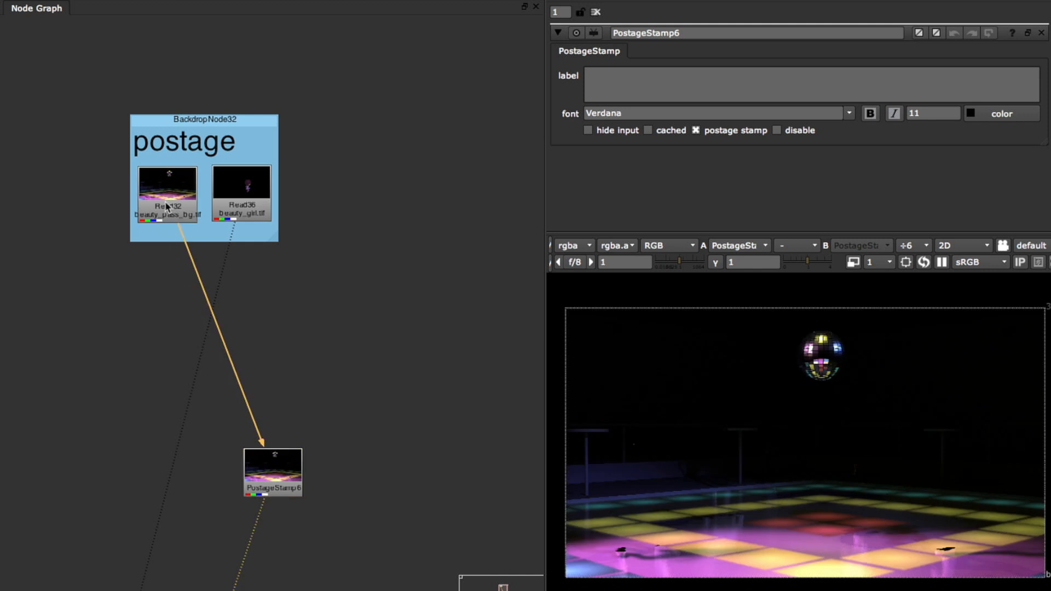
drag(272, 472, 312, 483)
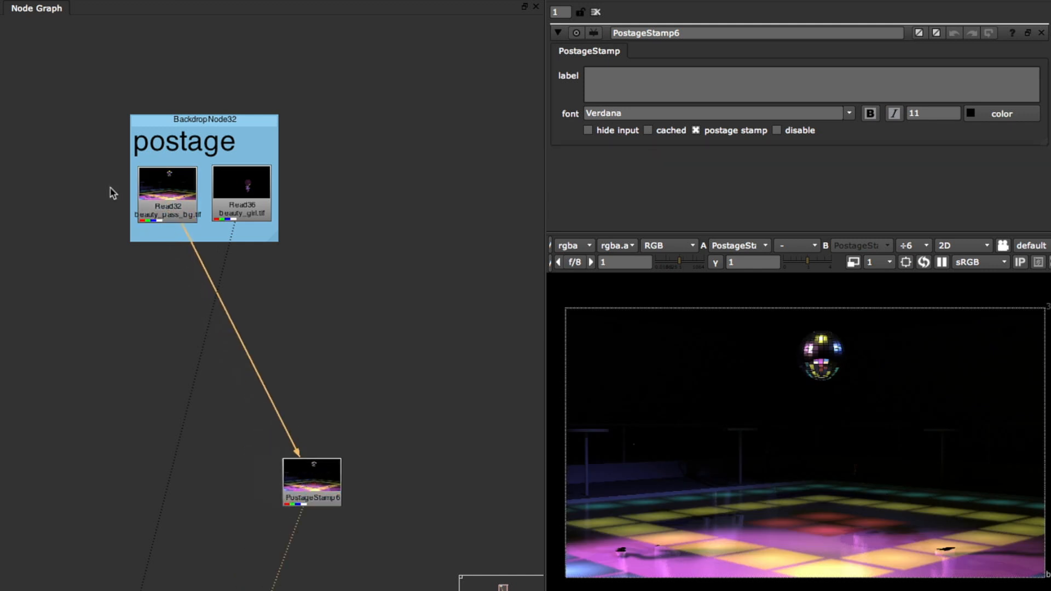
click(312, 483)
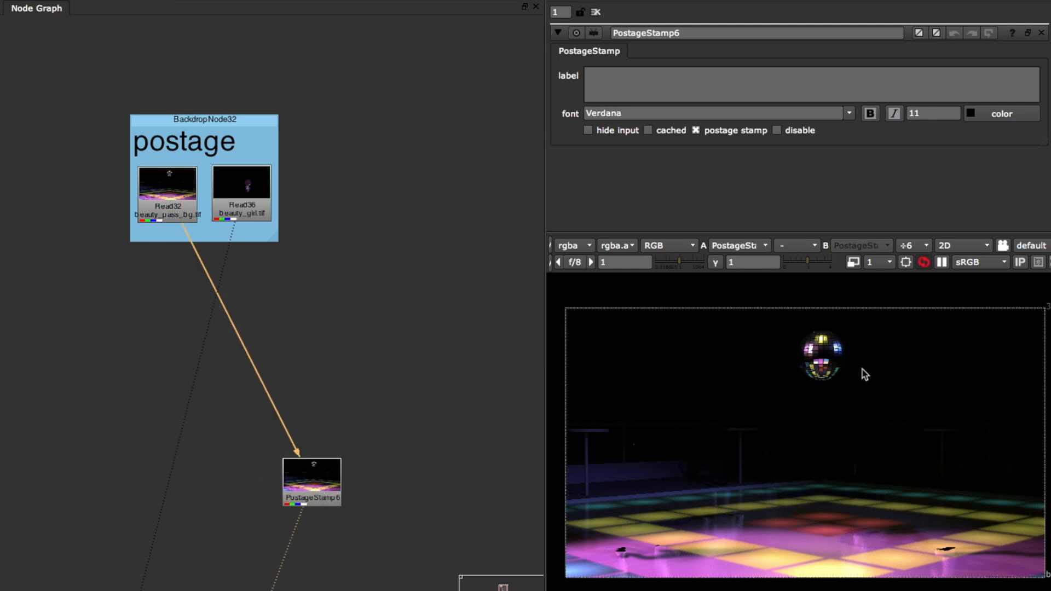
- Hide the stamp's input line and move the node to the lower left
click(589, 131)
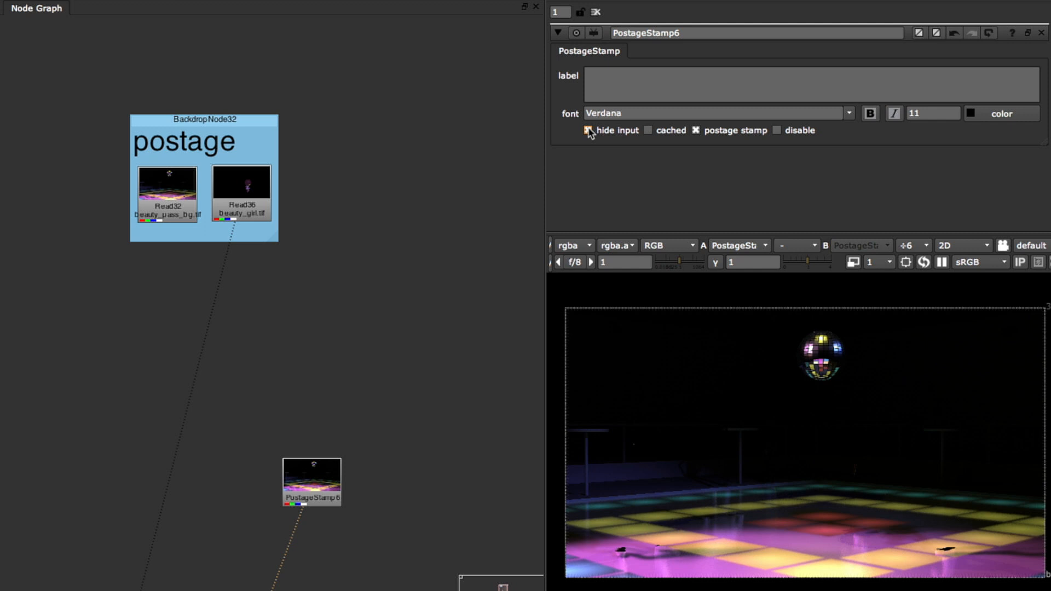
click(588, 131)
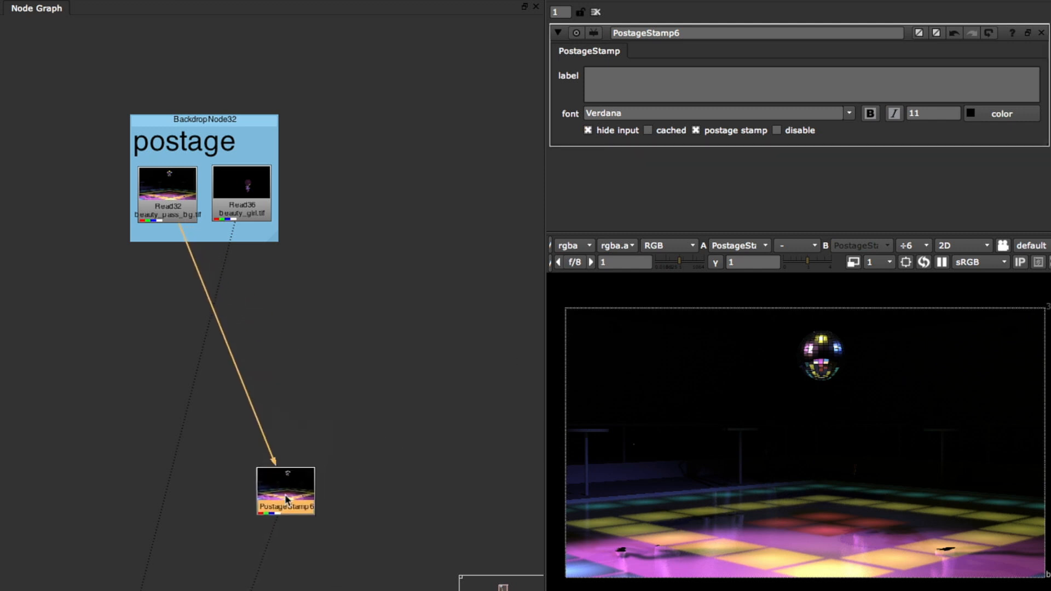
drag(284, 491, 119, 513)
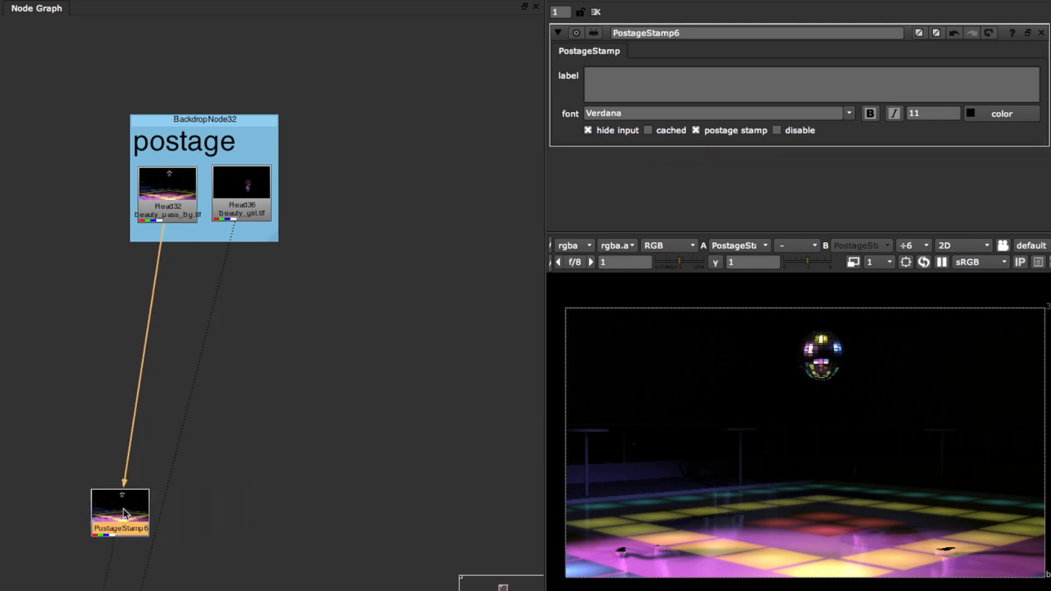
drag(121, 513, 92, 492)
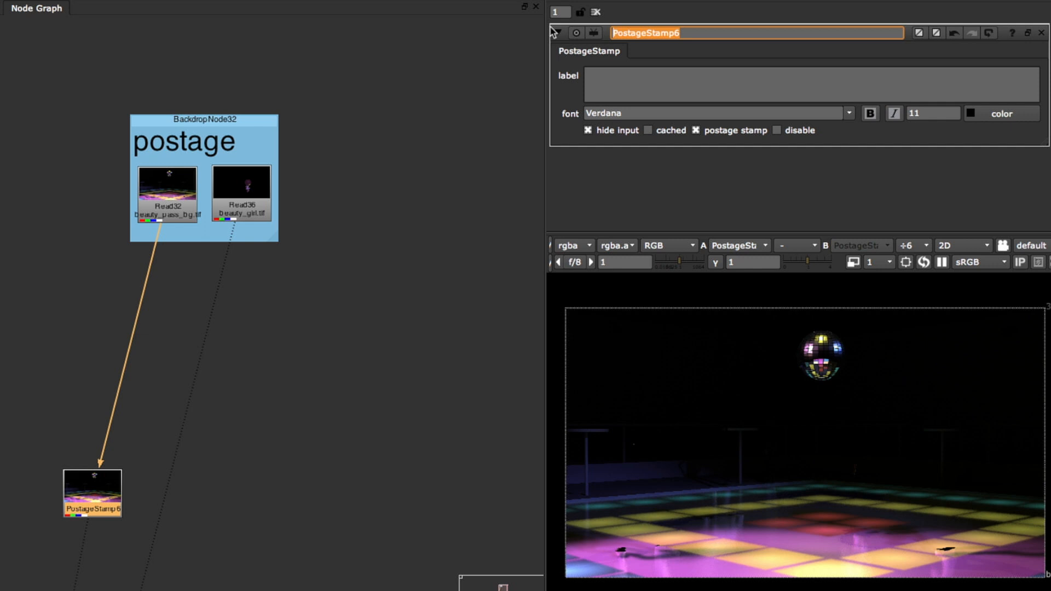
- Rename the background stamp to bg_stamp and search 'post' for a second PostageStamp
text(bg_)
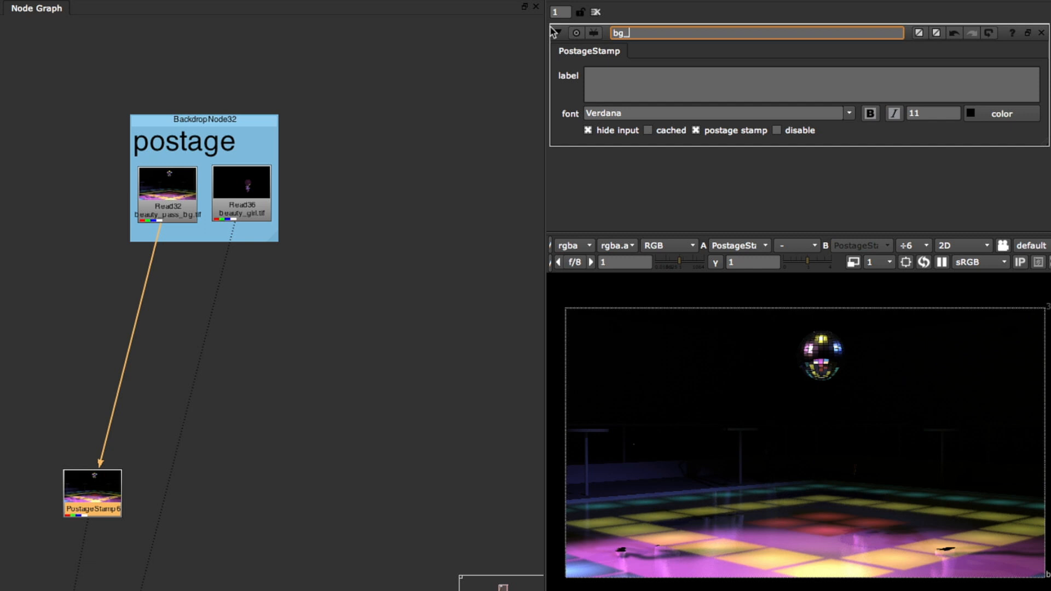
text(stamp)
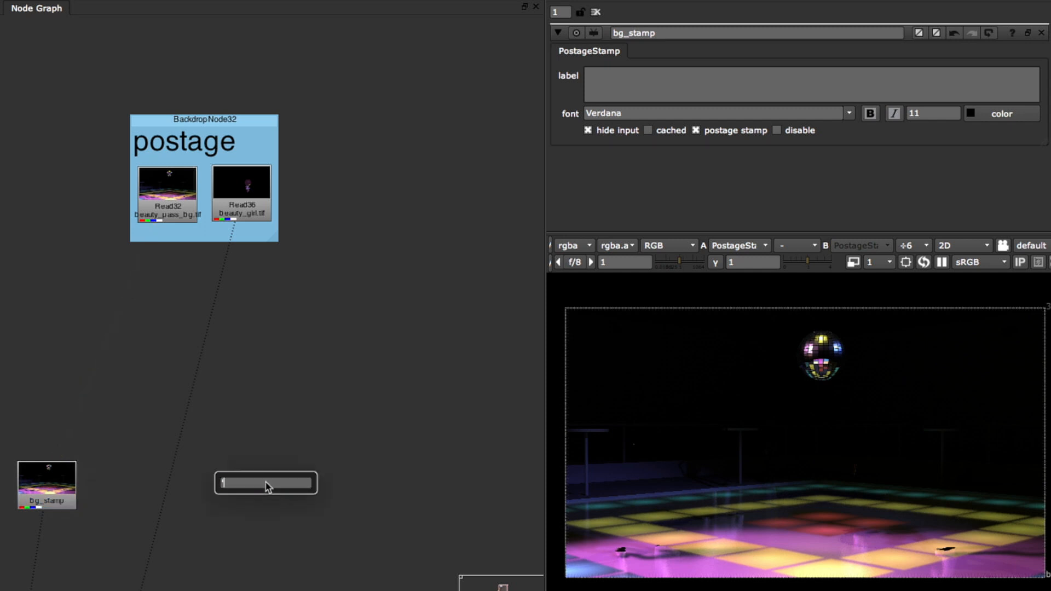
text(post)
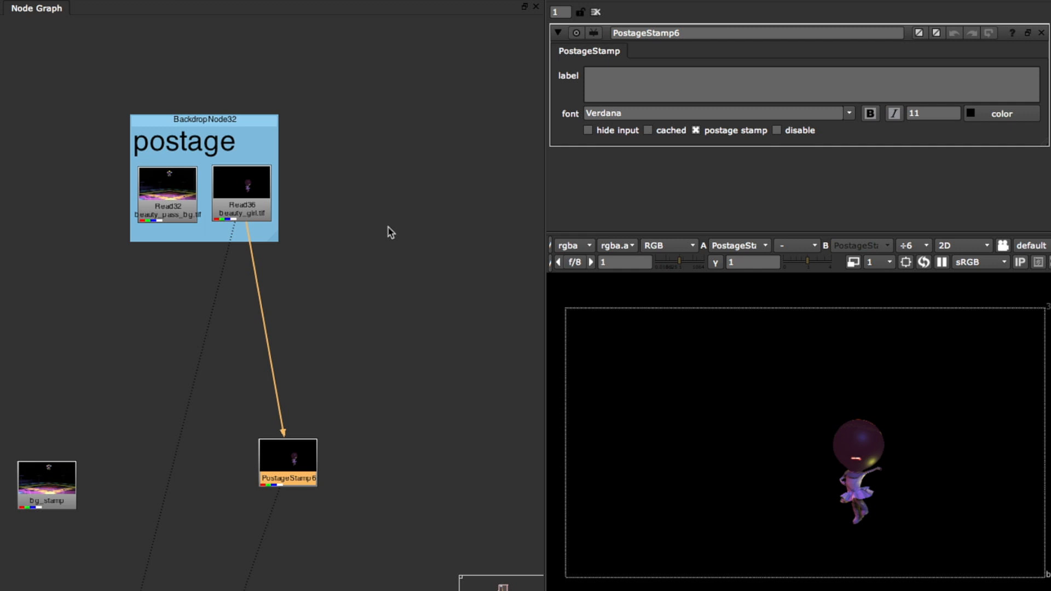
- Give the girl's stamp the label 'character' and the name character_postage
click(588, 131)
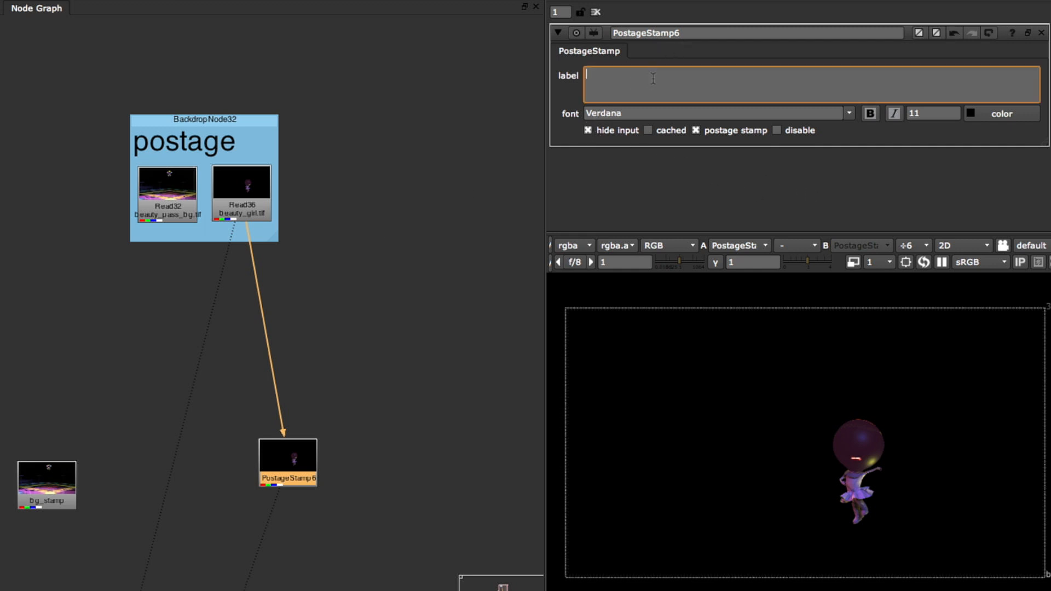
mouse_move(651, 79)
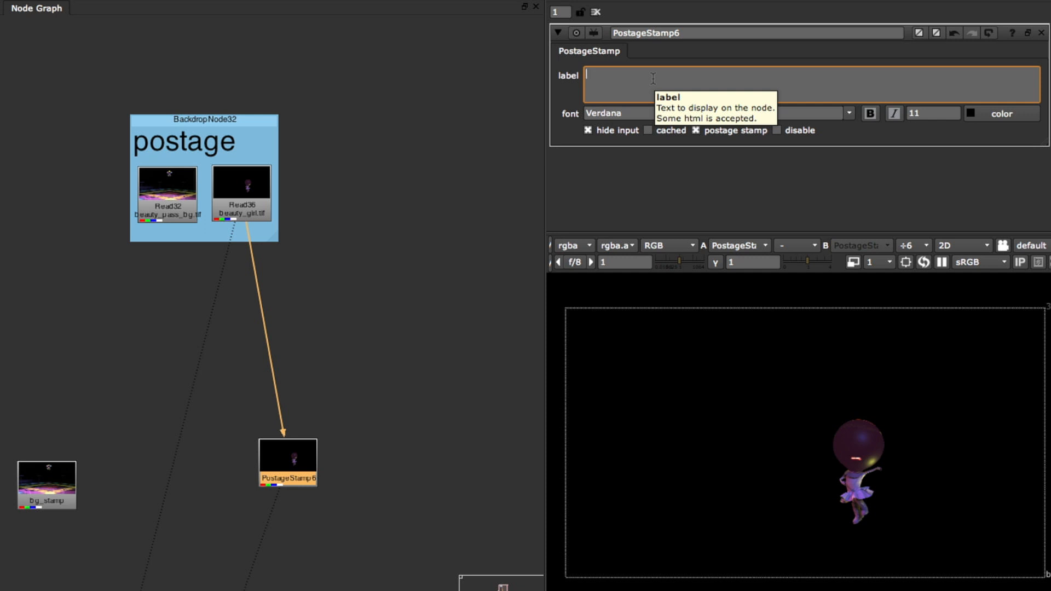
text(bg)
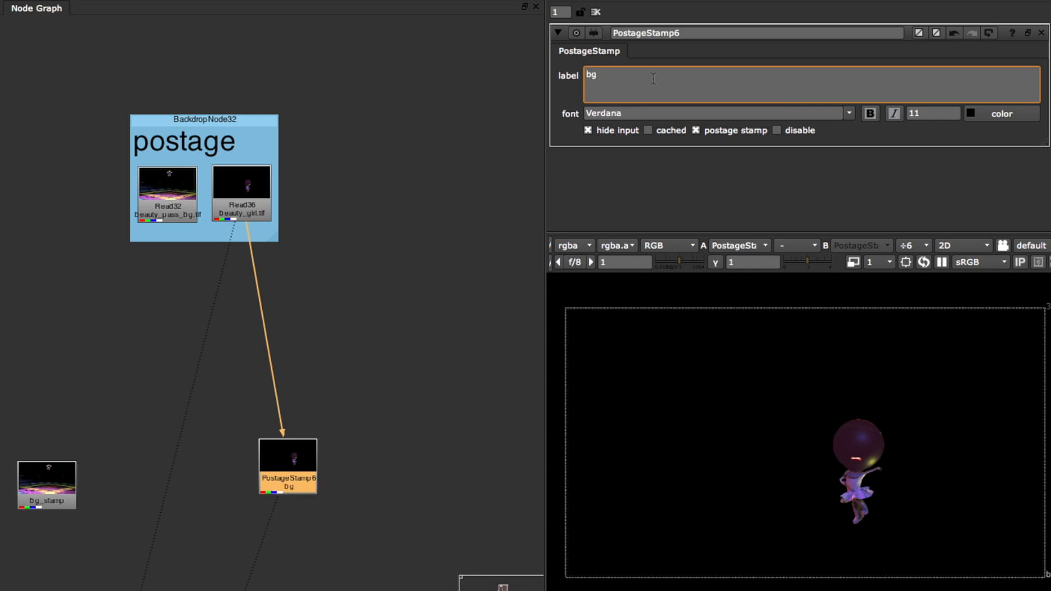
text(charact)
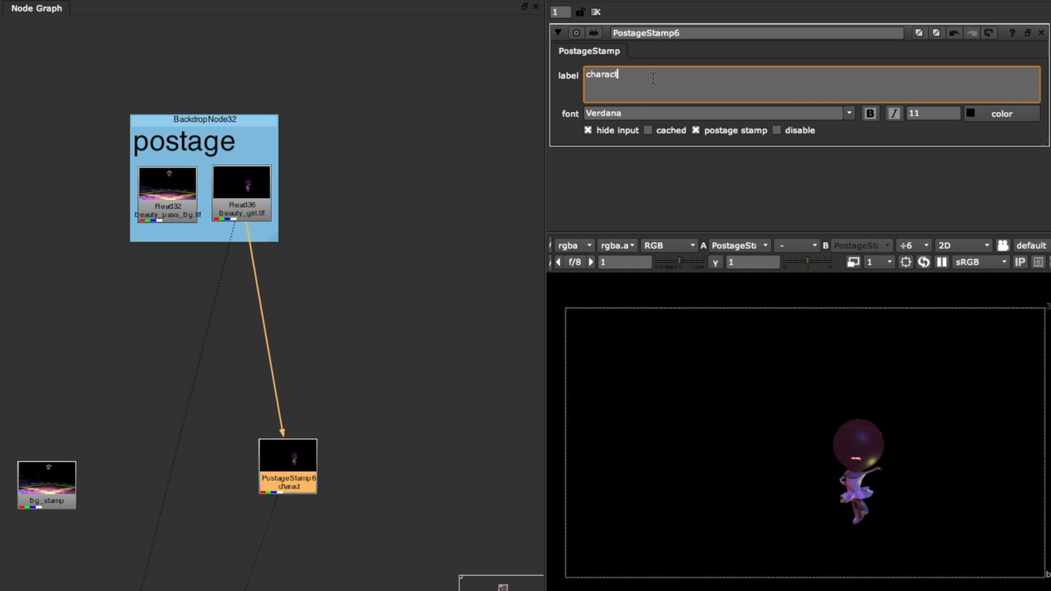
text(er)
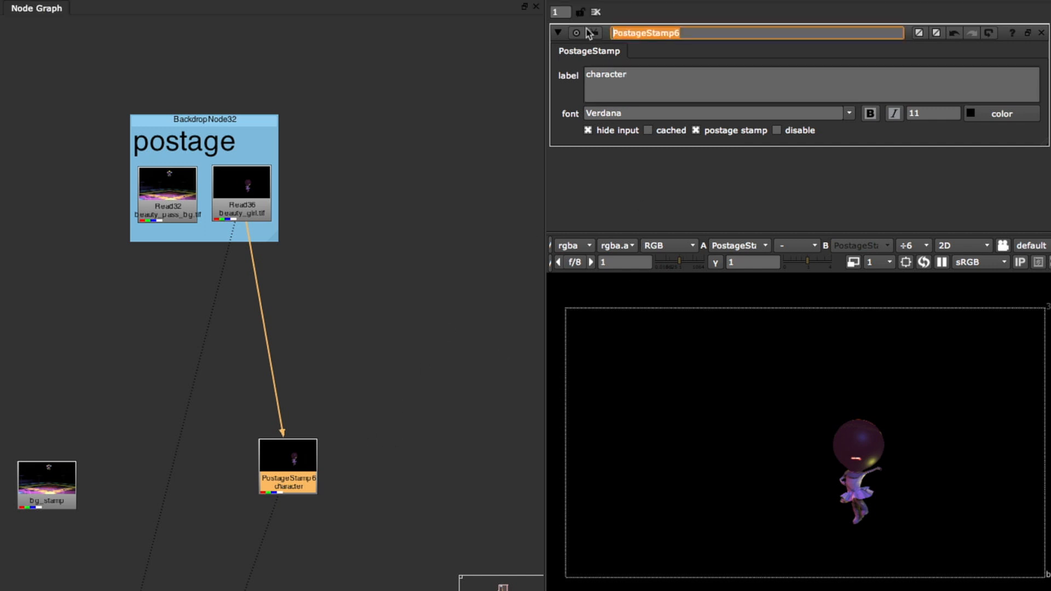
text(character_postage)
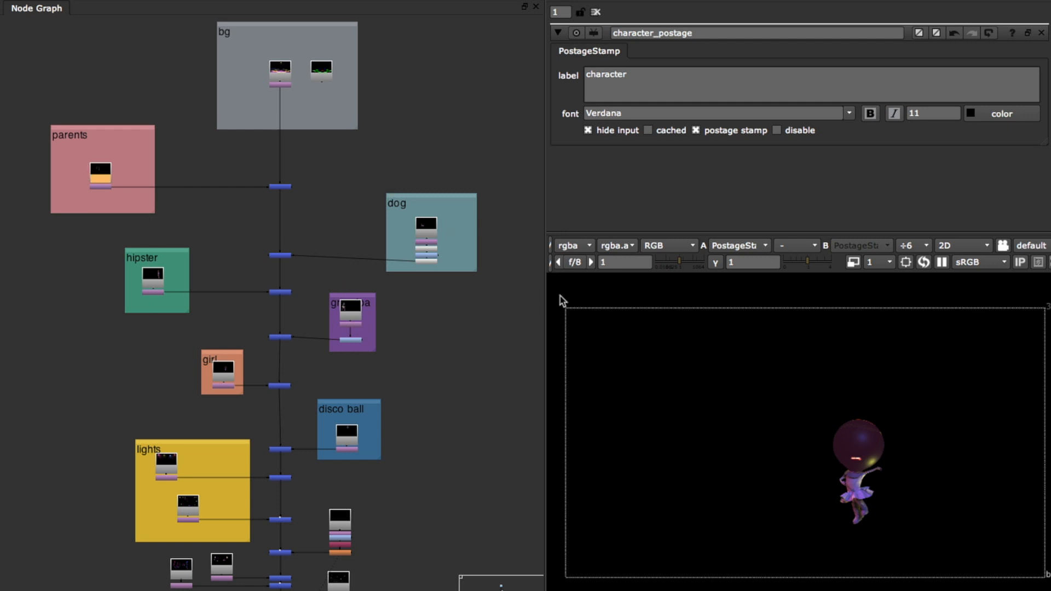
click(750, 32)
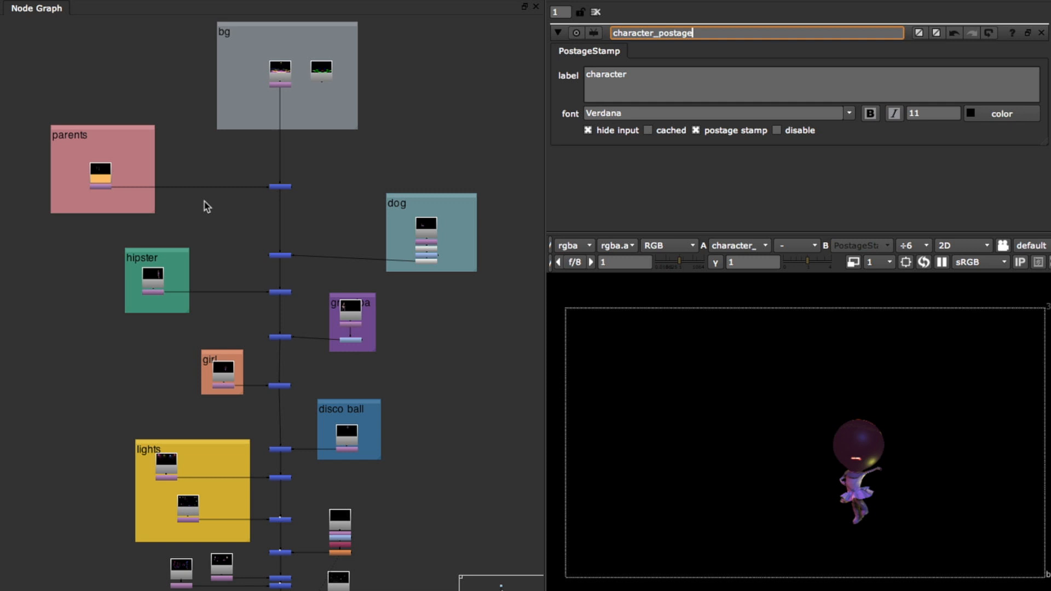
mouse_move(152, 284)
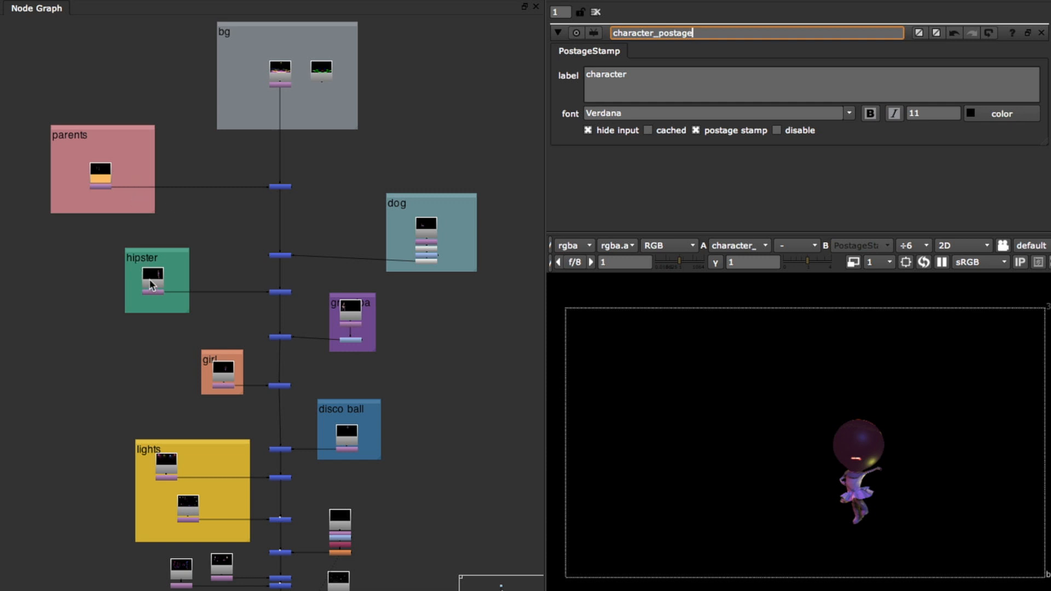
mouse_move(360, 447)
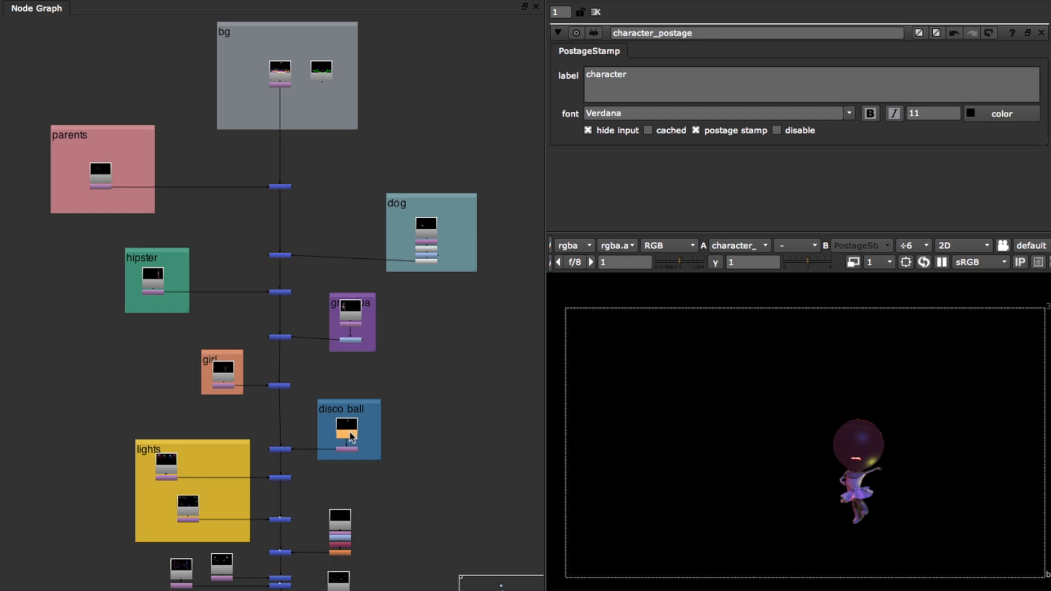
mouse_move(308, 71)
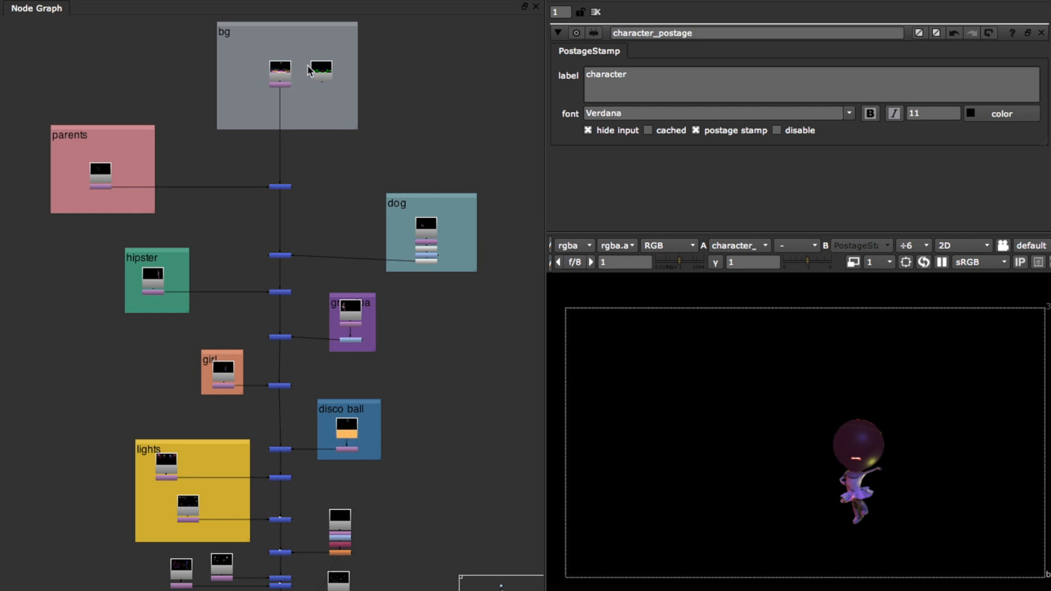
mouse_move(174, 260)
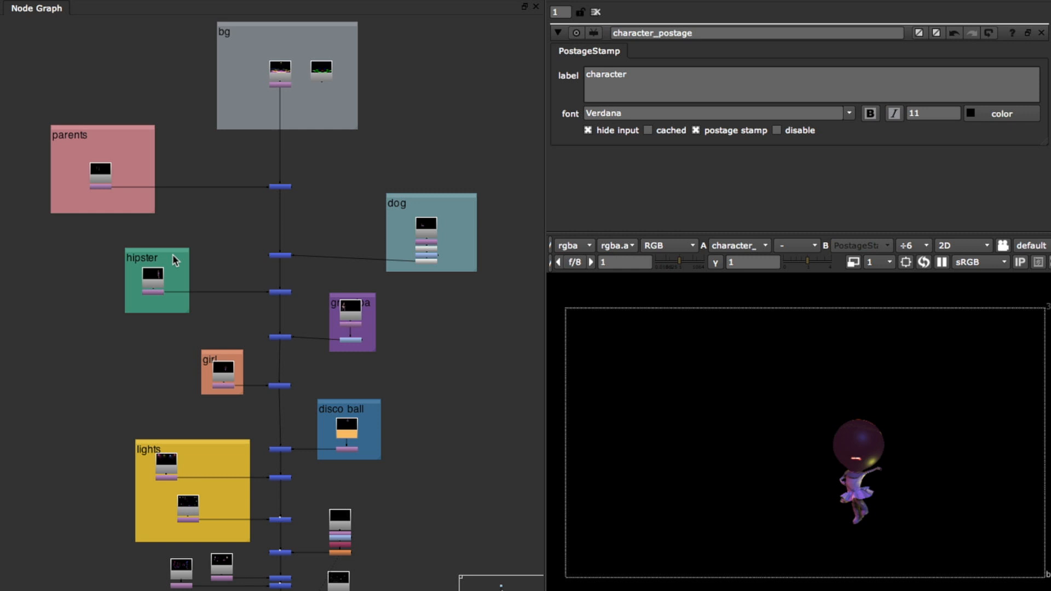
mouse_move(243, 268)
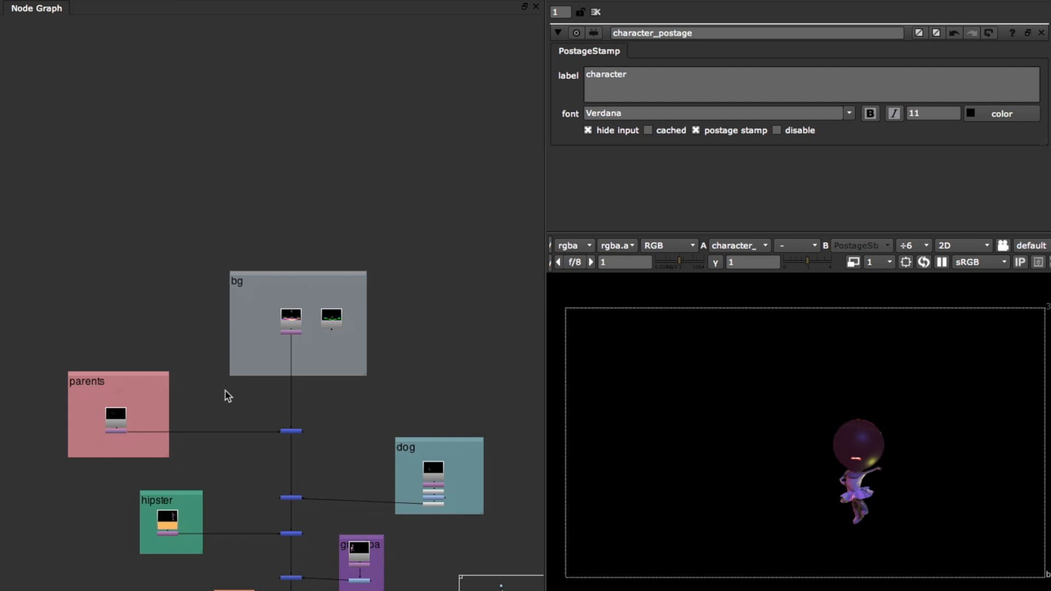
mouse_move(342, 329)
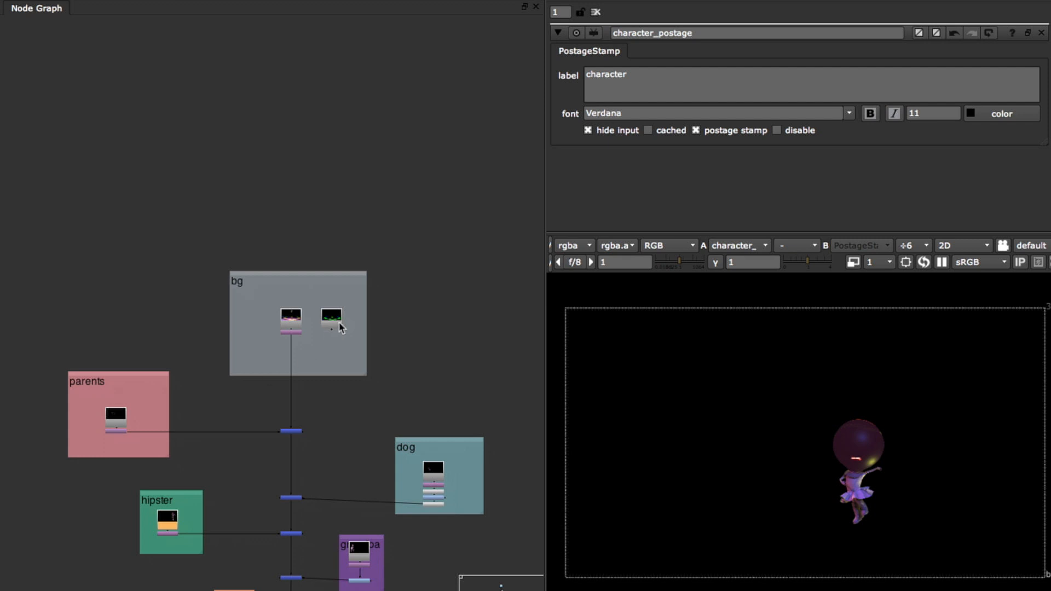
mouse_move(352, 427)
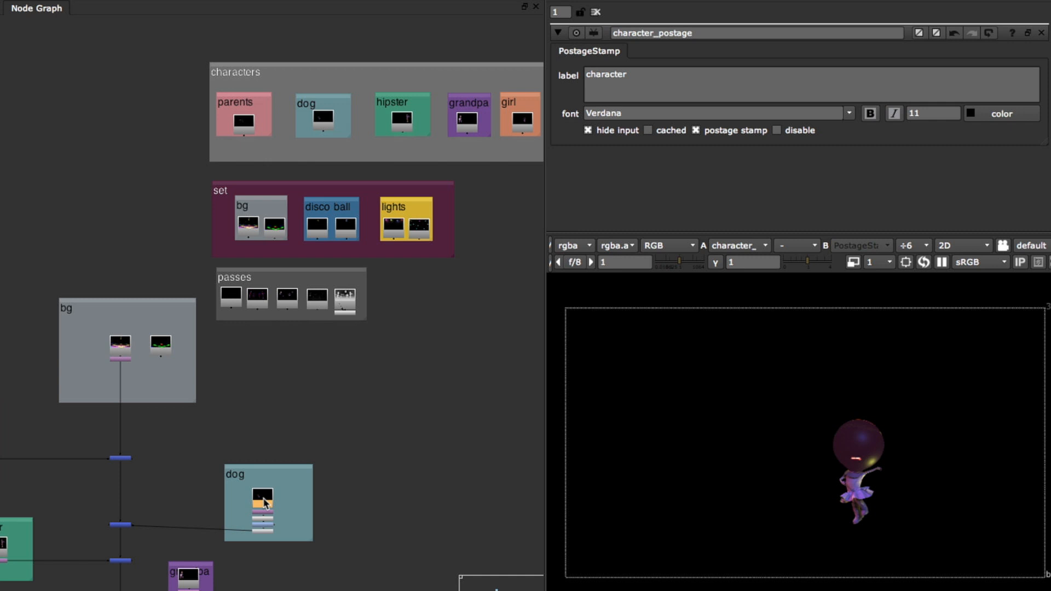
mouse_move(244, 549)
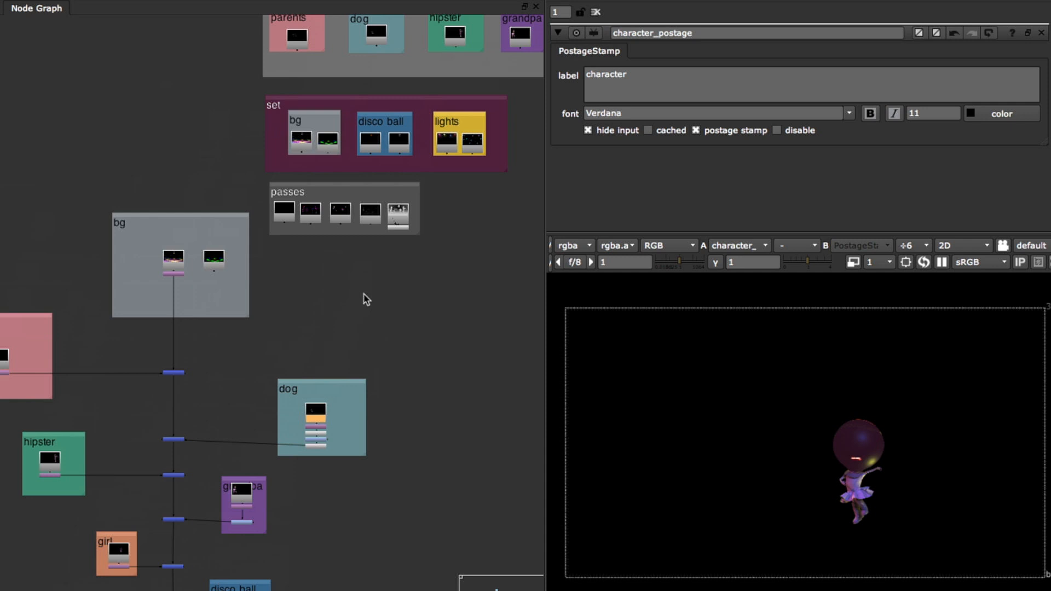
mouse_move(303, 281)
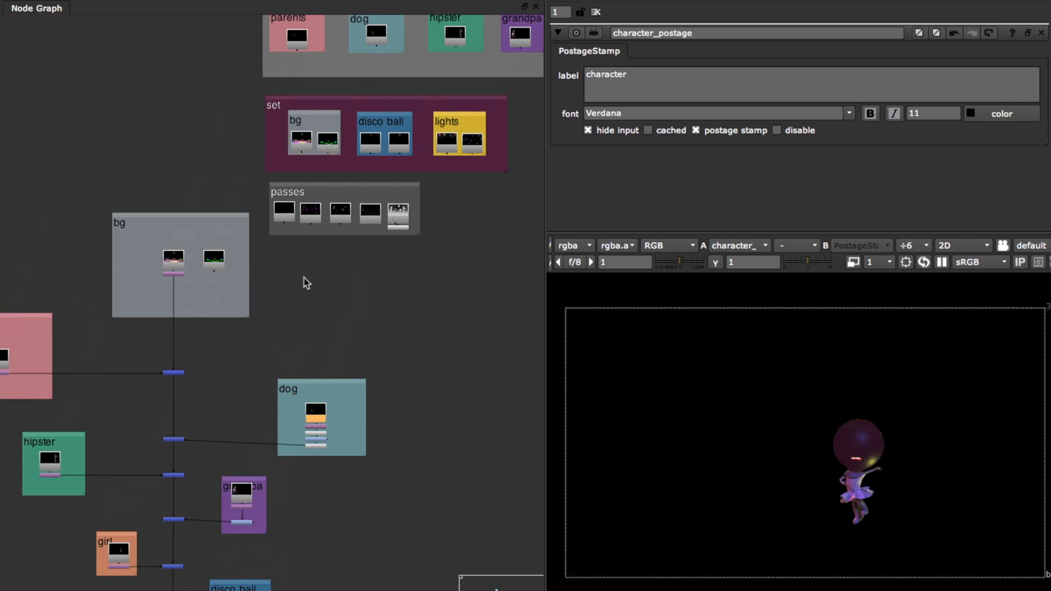
mouse_move(329, 274)
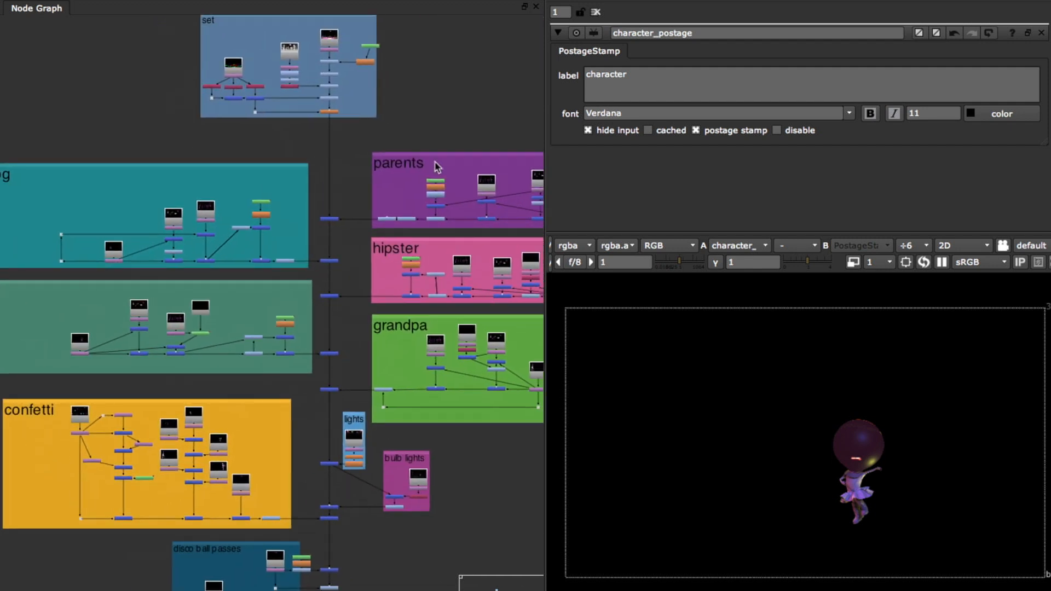
mouse_move(449, 90)
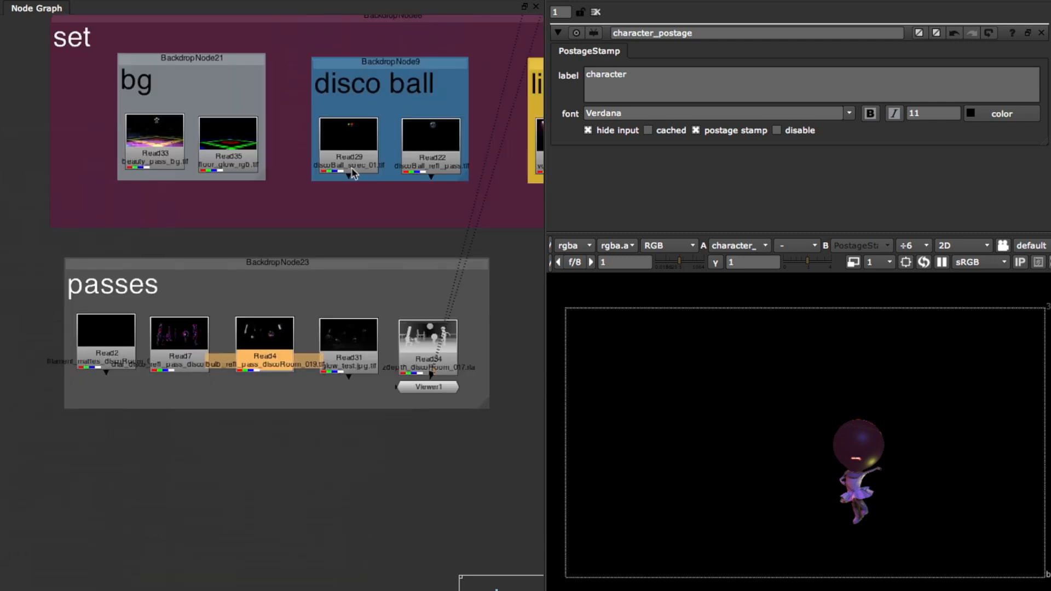
- View Read4 reflections, the Read34 depth pass, then Read4 again in Viewer1
click(348, 332)
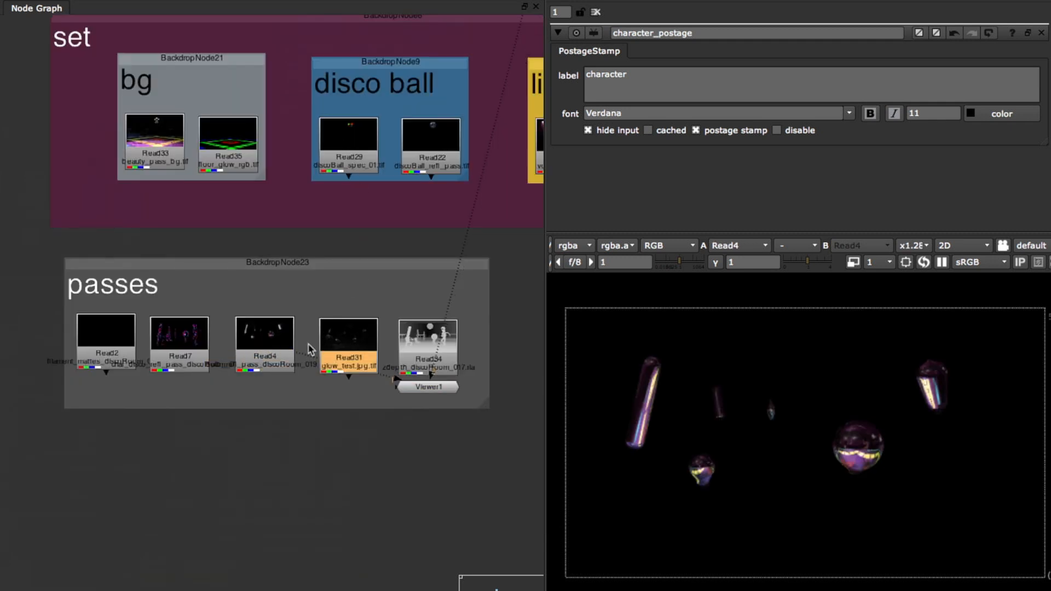
click(427, 345)
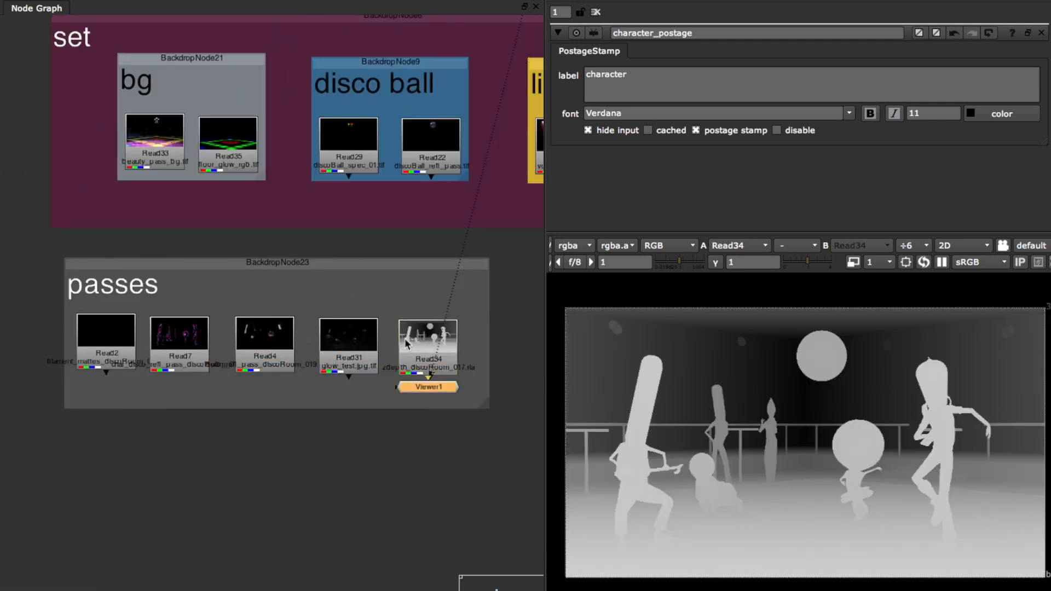
click(263, 334)
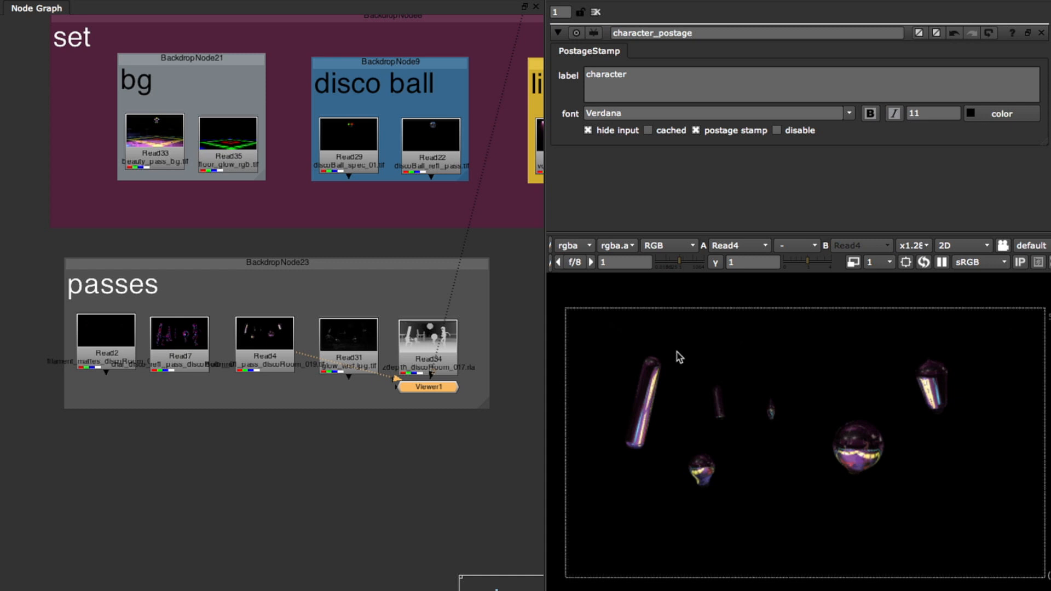
mouse_move(675, 354)
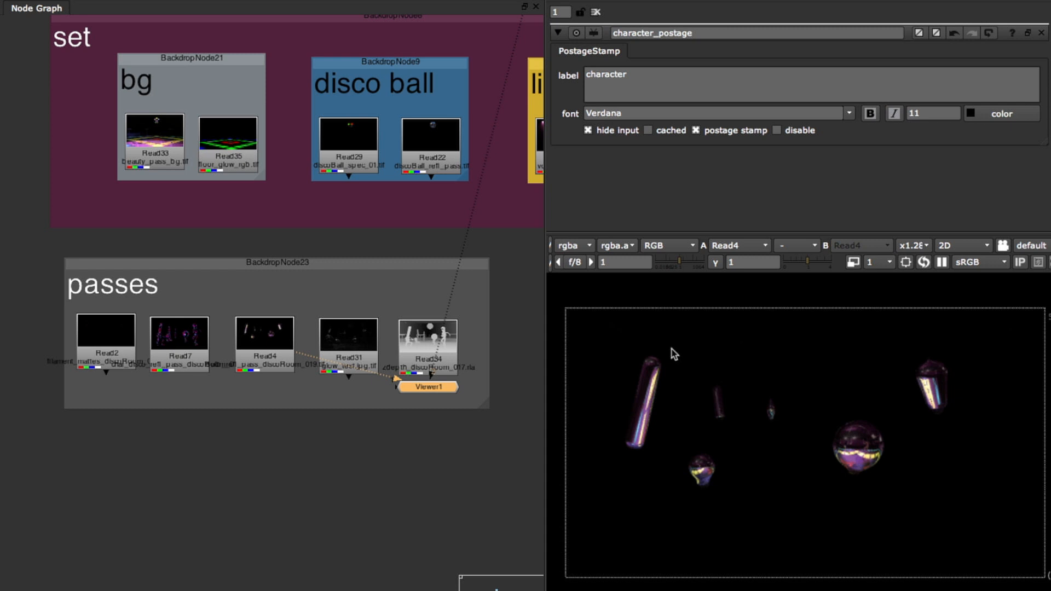
mouse_move(673, 349)
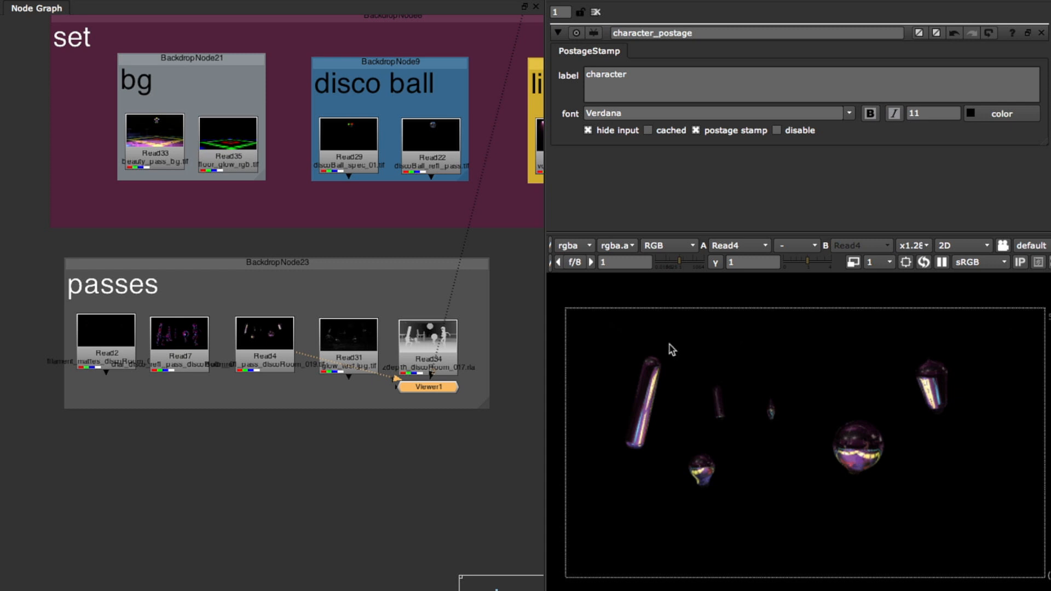
mouse_move(168, 400)
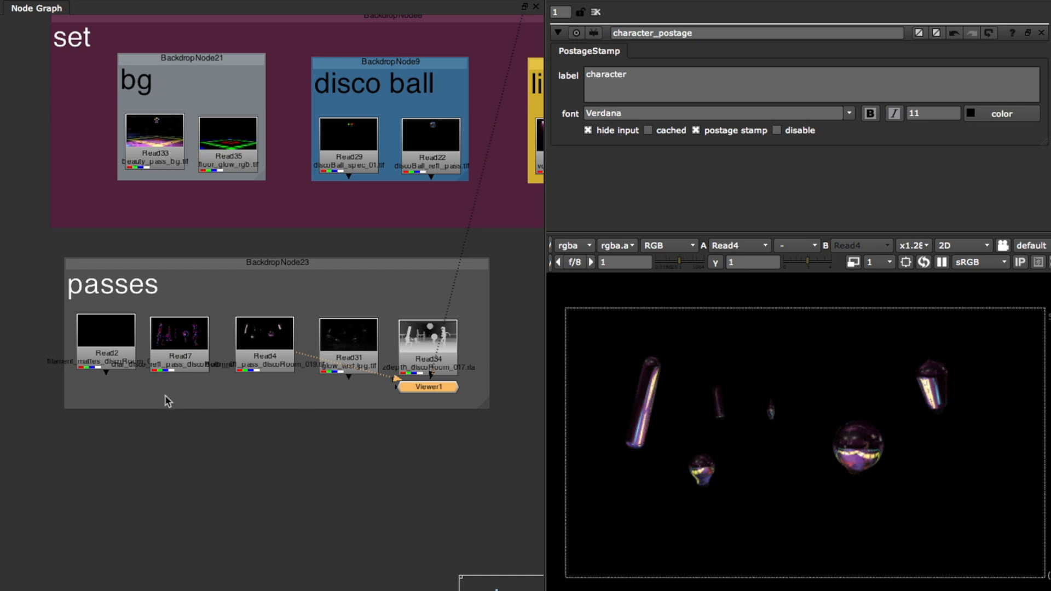
mouse_move(319, 439)
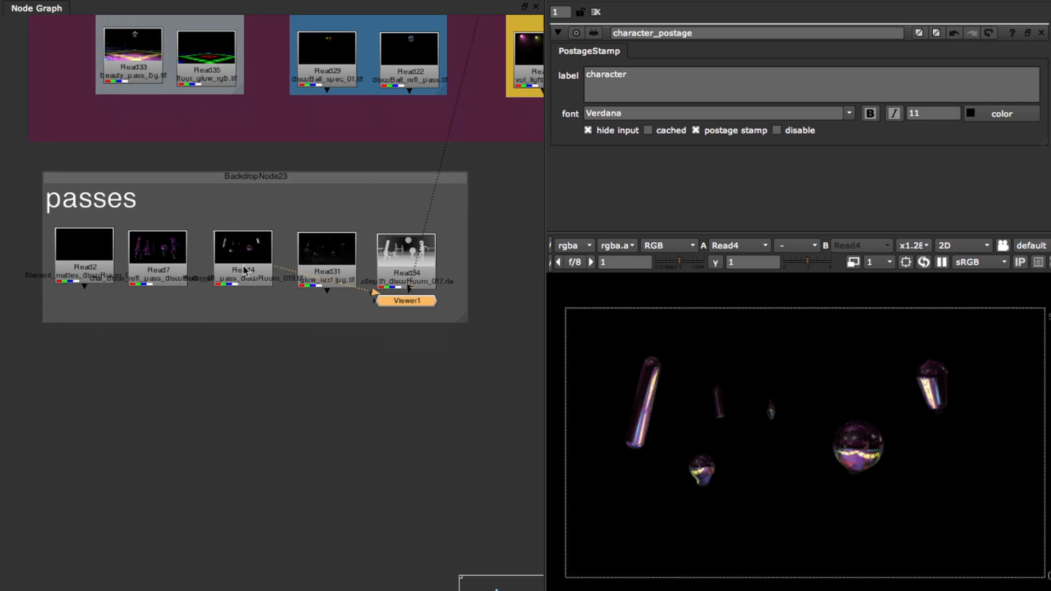
mouse_move(286, 396)
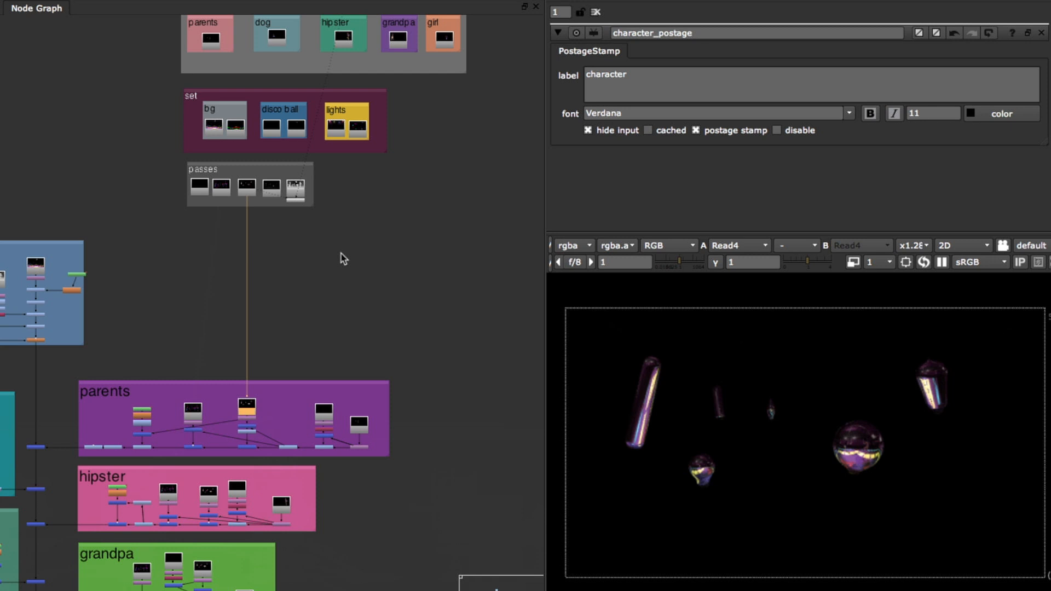
click(245, 190)
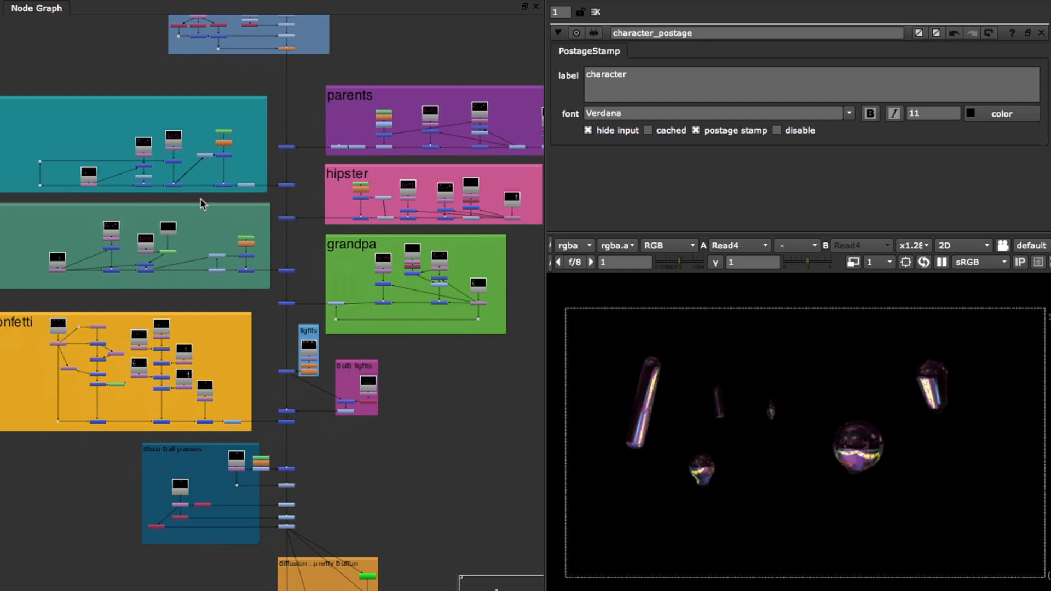
mouse_move(478, 435)
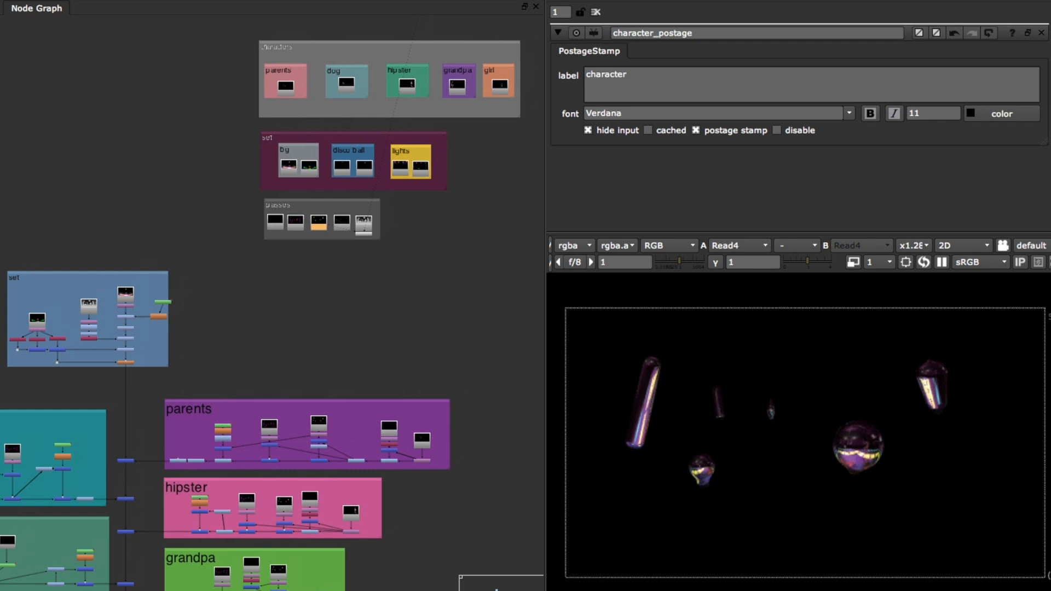
mouse_move(348, 388)
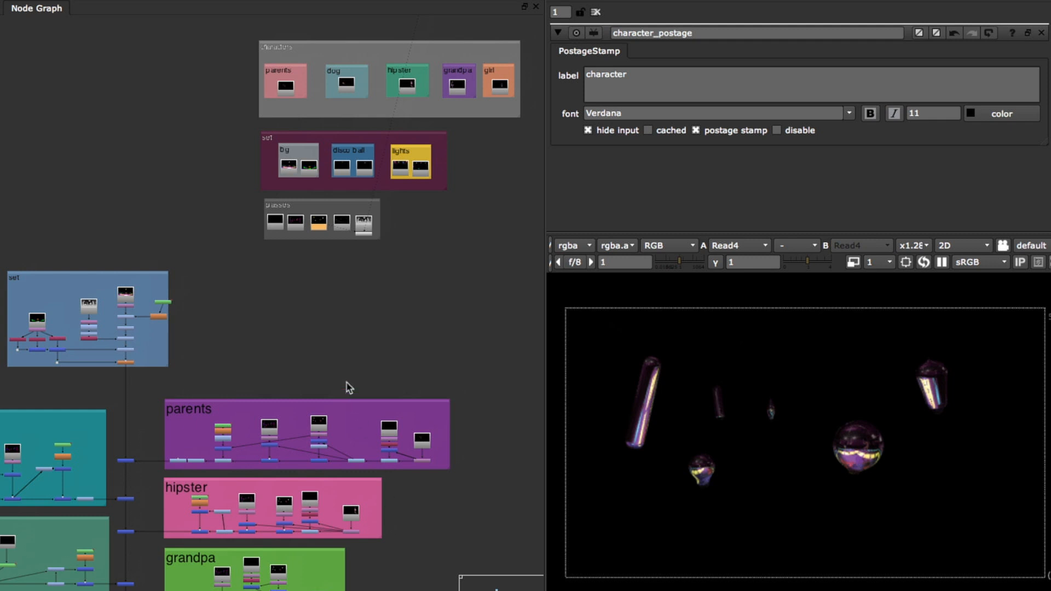
mouse_move(345, 390)
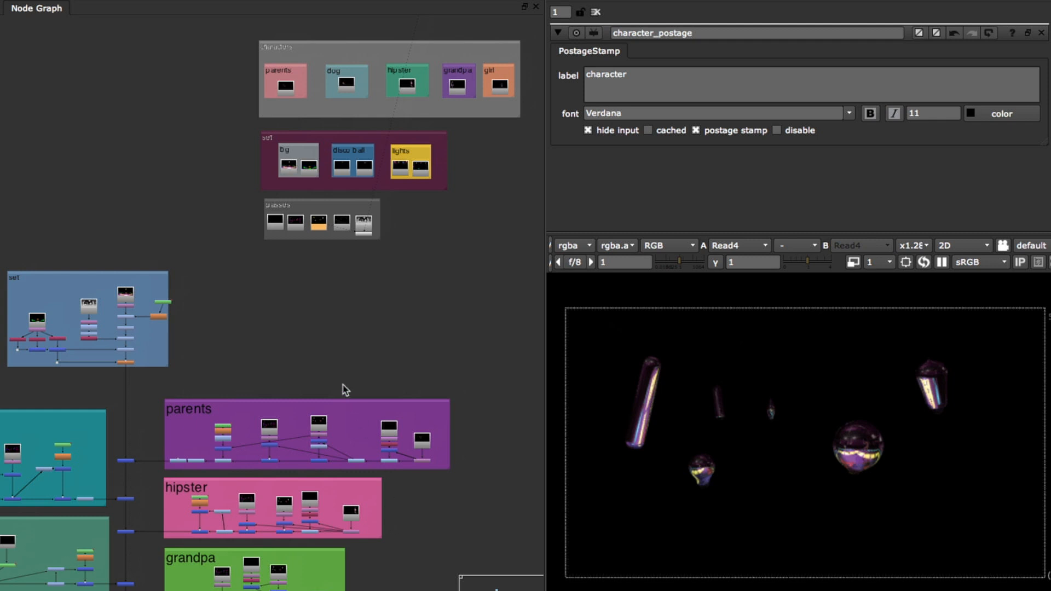